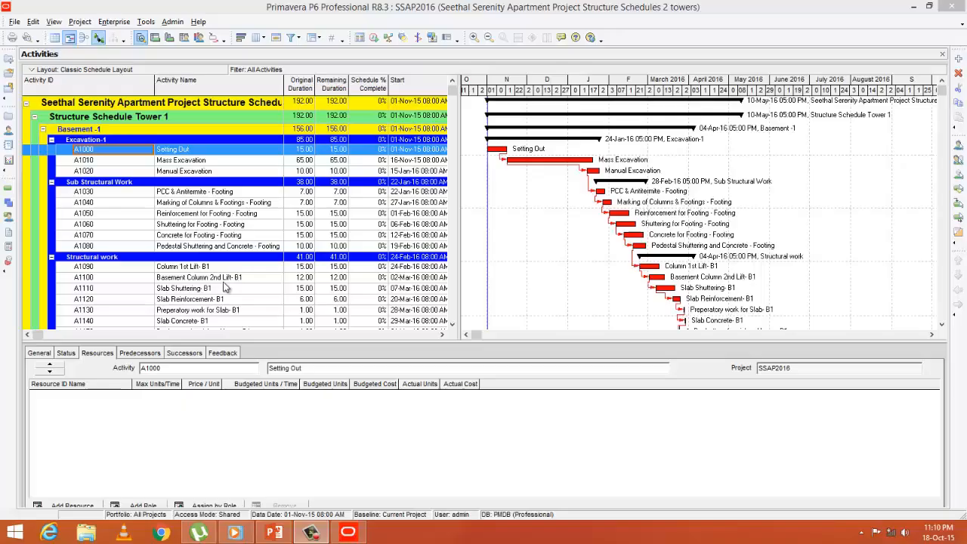
mouse_move(182, 54)
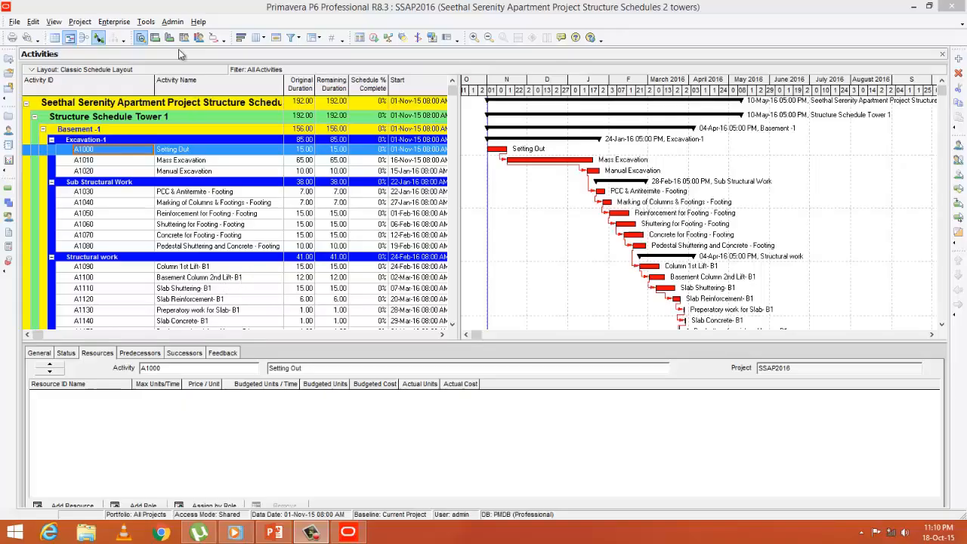
Go to the Units of Measure list in Admin Categories and choose where the new unit goes.
left_click(173, 22)
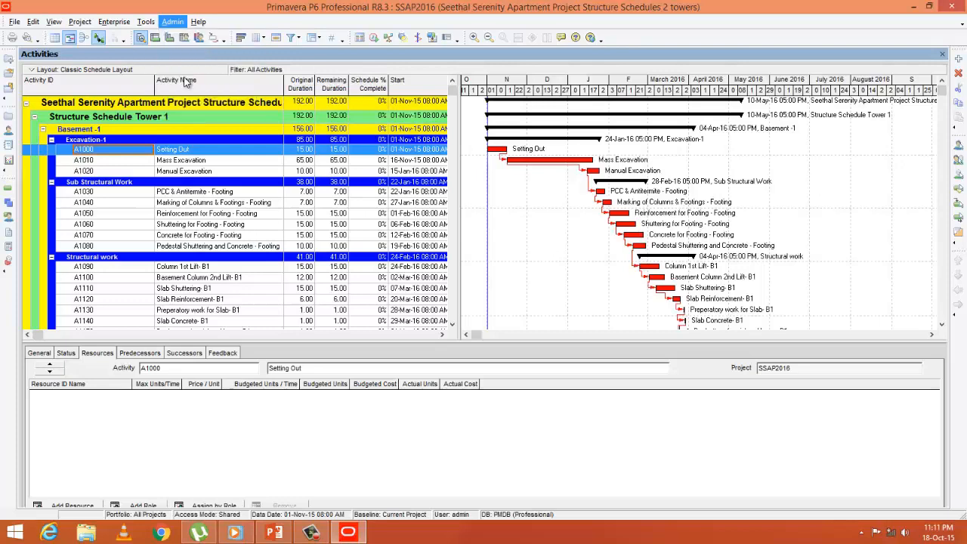
left_click(172, 21)
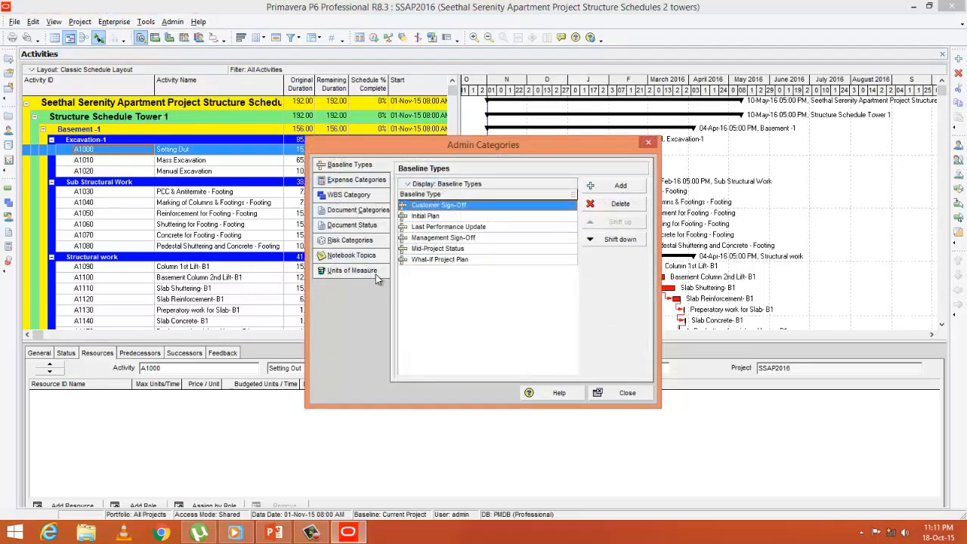
left_click(352, 269)
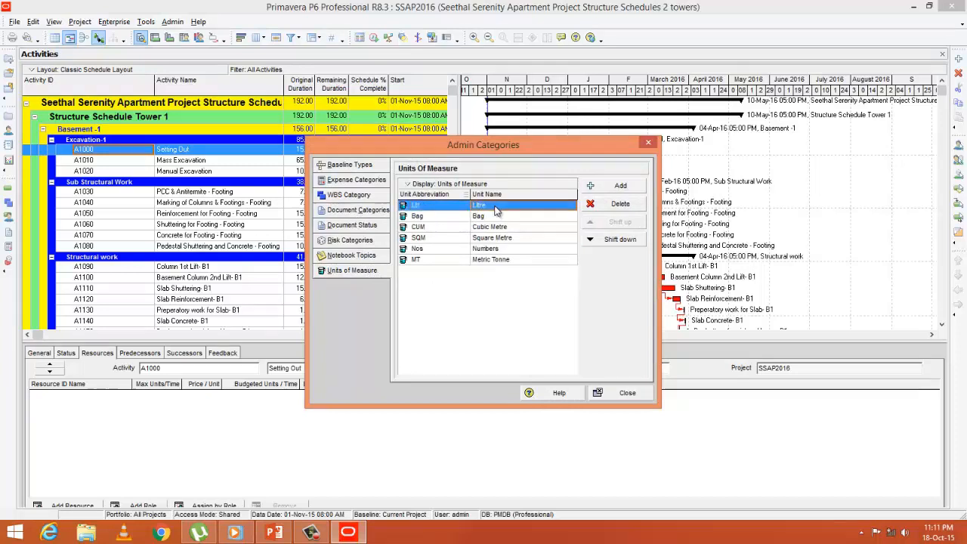
left_click(417, 214)
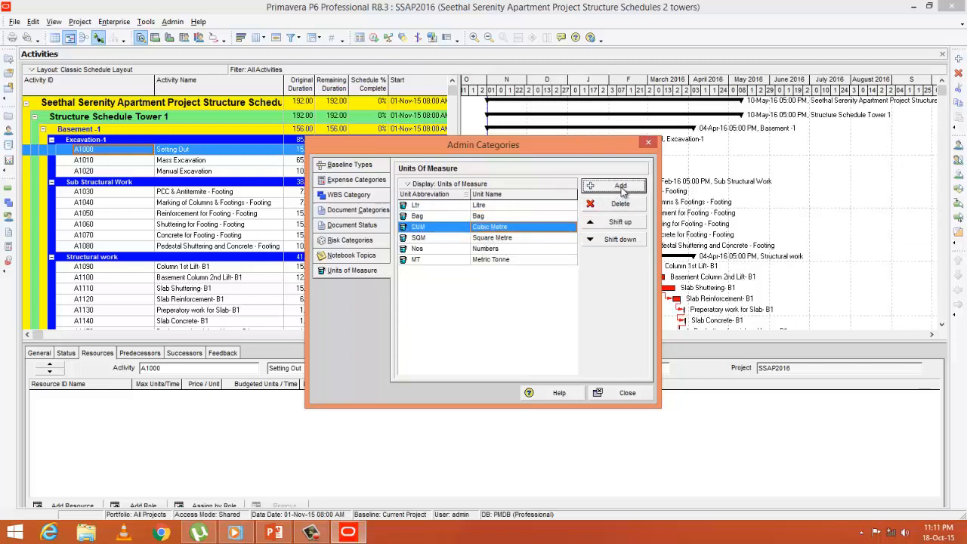
Add the units Kg (Kilogram) and RM (Running Metre), then close the categories.
left_click(620, 186)
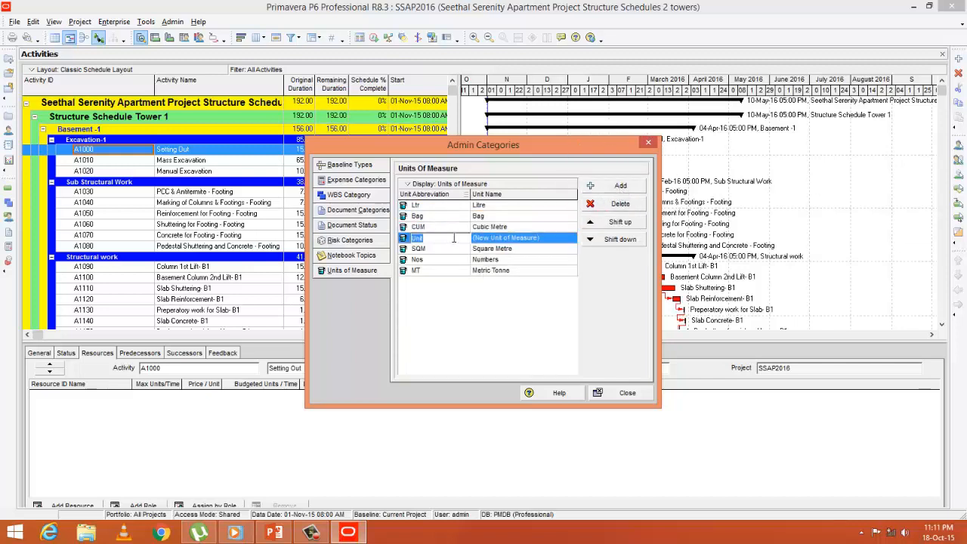
type("Kg")
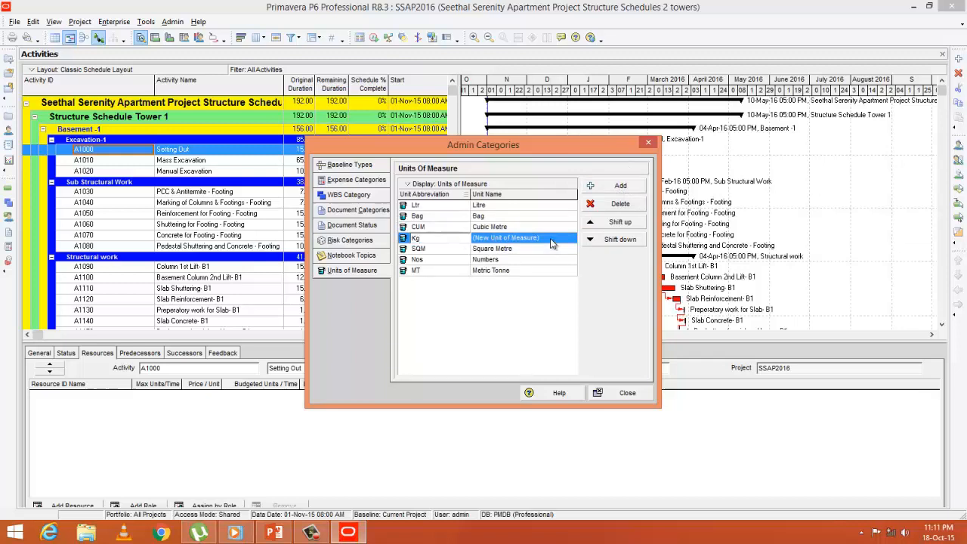
type("Kilogram")
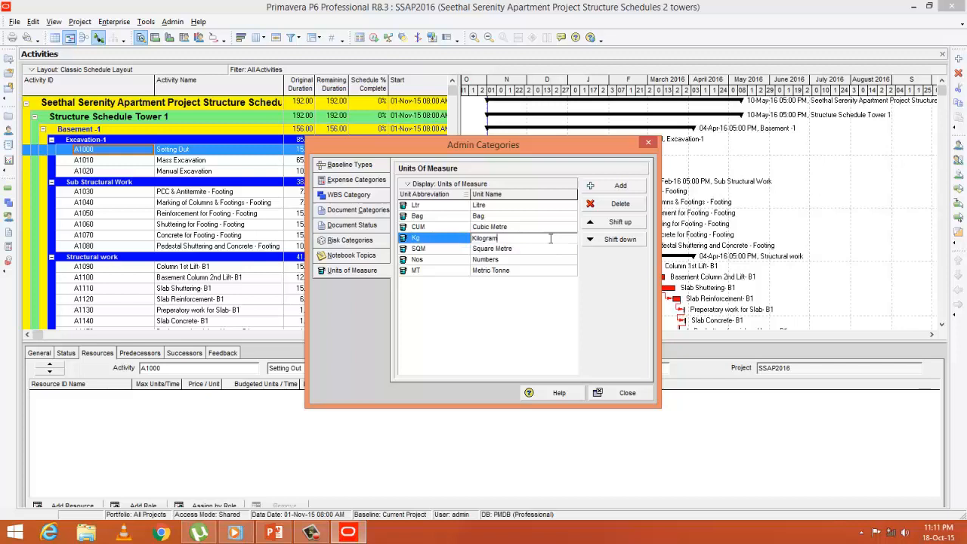
left_click(620, 185)
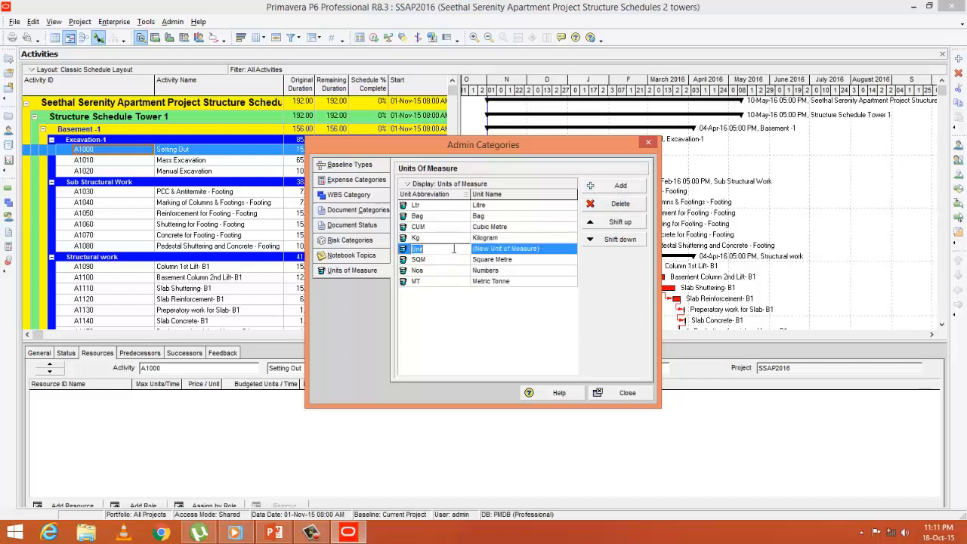
type("RM")
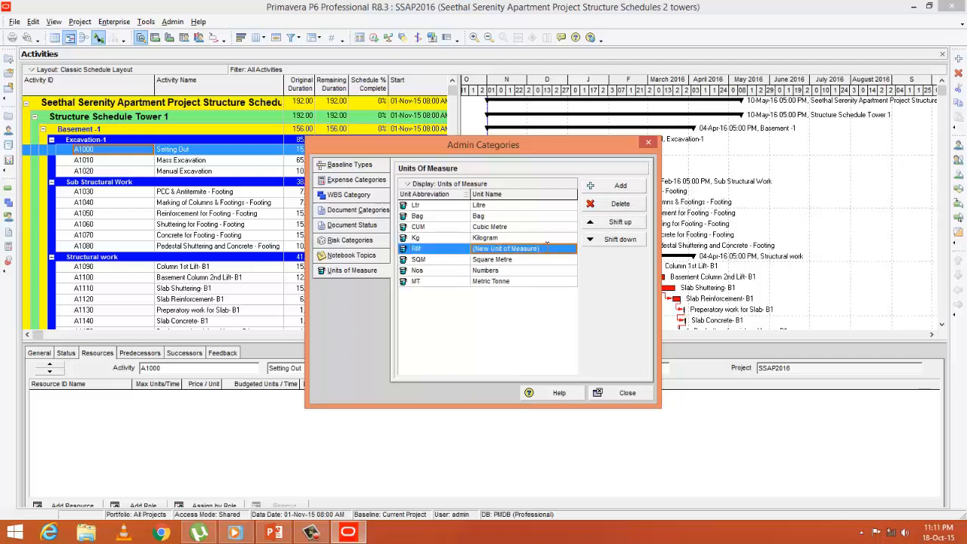
type("Running")
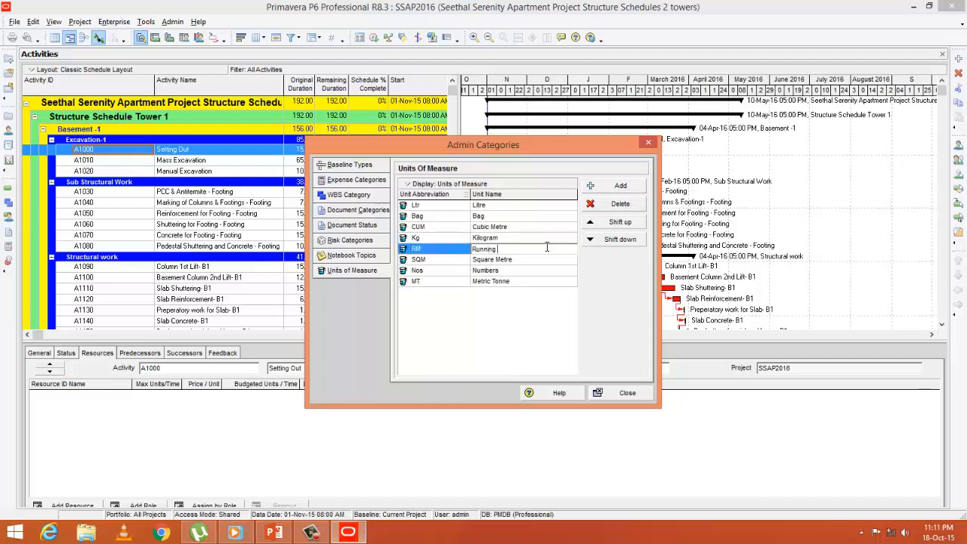
type("Metre")
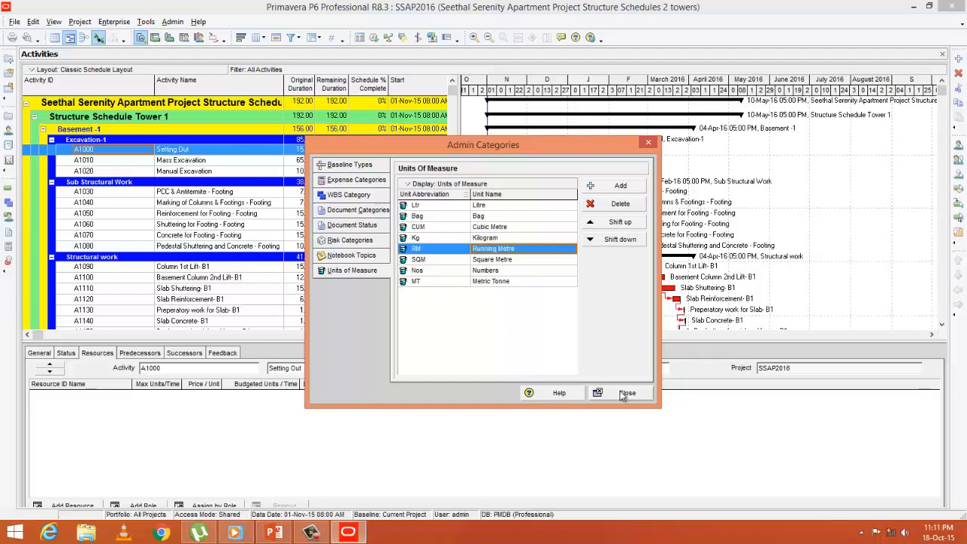
left_click(629, 393)
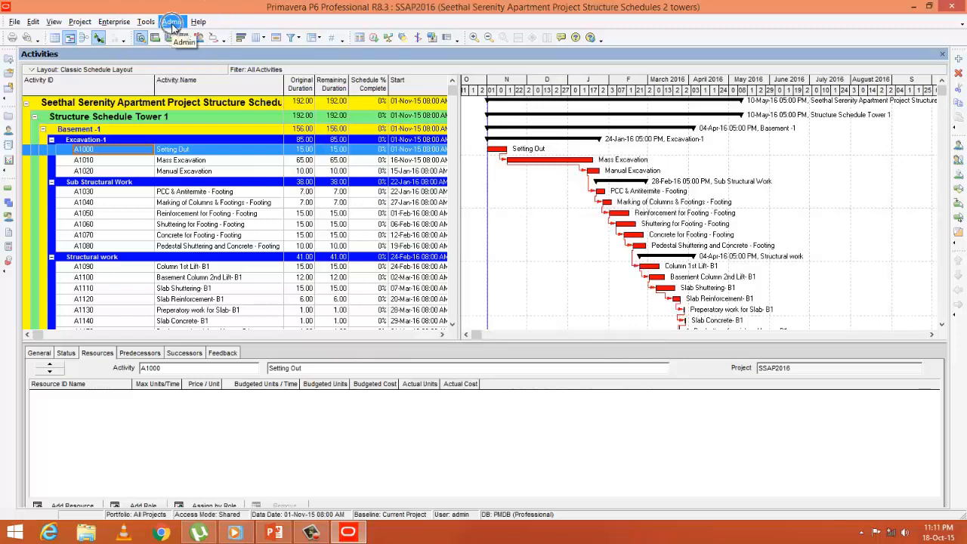
Create the Malaysian Ringgit currency (MYR, symbol RM) in Admin Currencies and close the list.
left_click(172, 21)
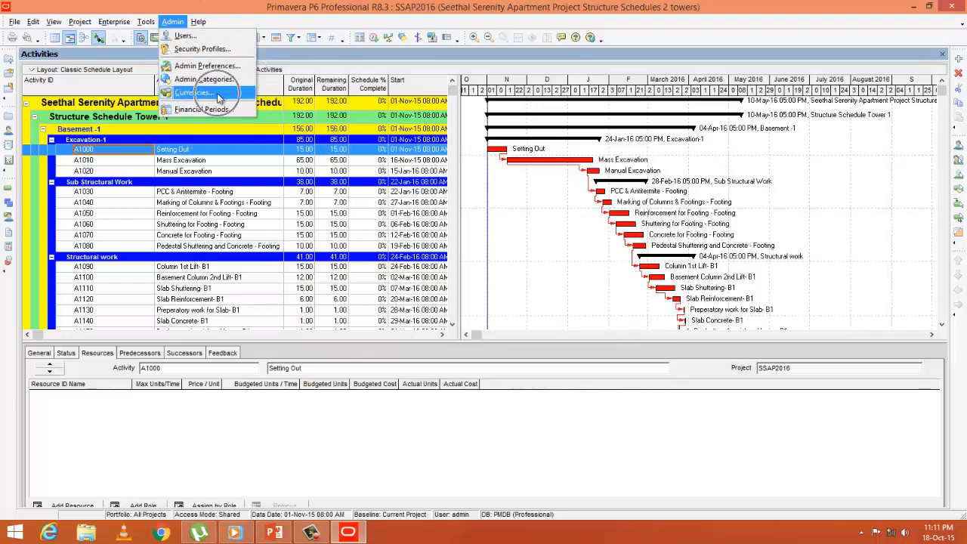
left_click(194, 92)
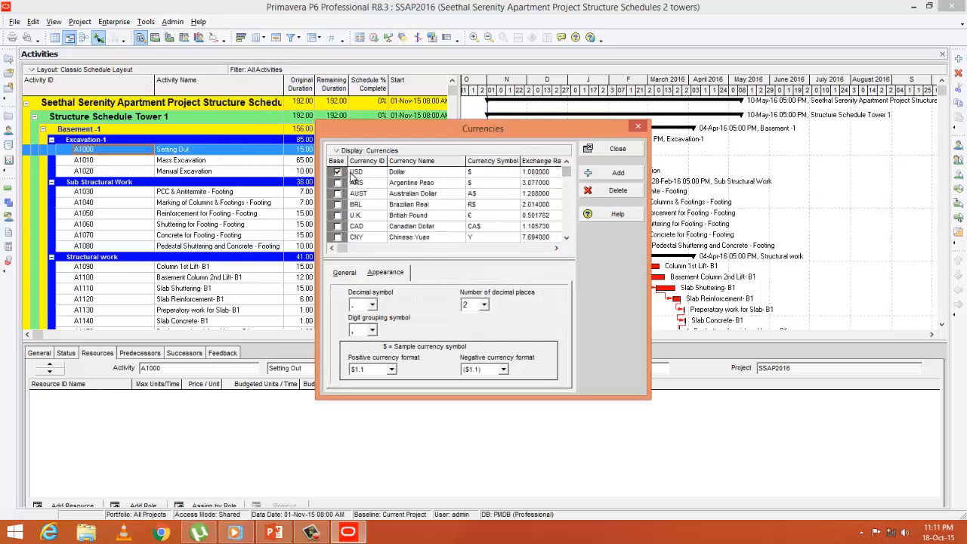
left_click(396, 172)
type("M")
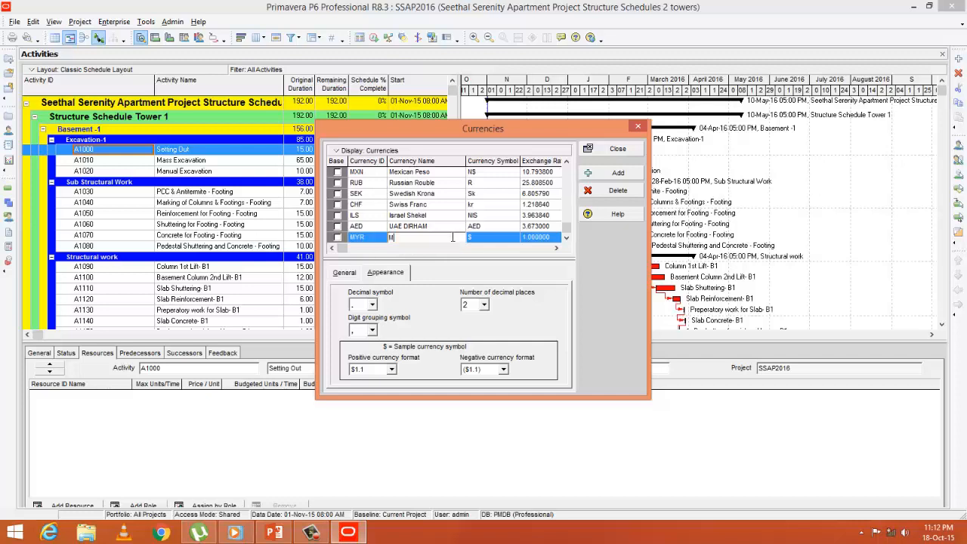
type("alaysian Ringgit")
left_click(541, 237)
type("4.14")
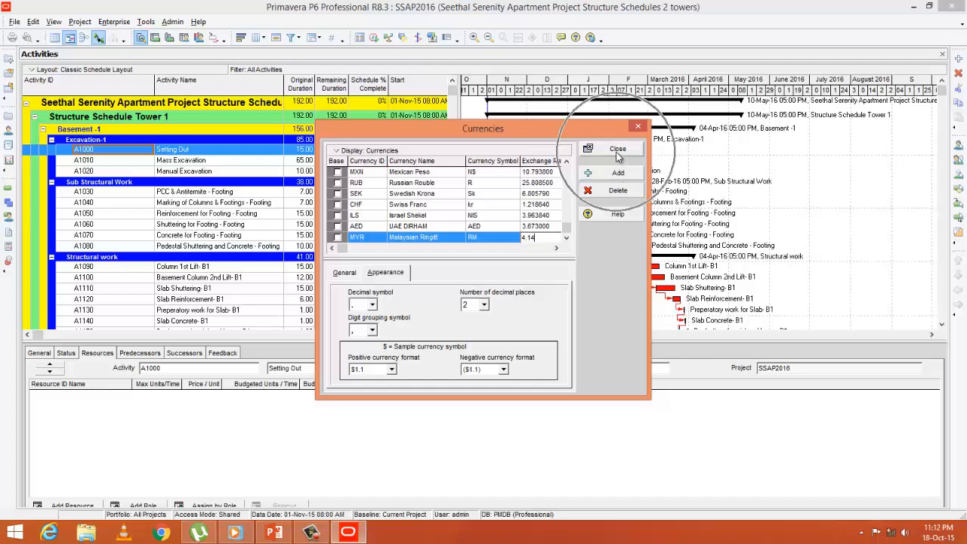
left_click(617, 148)
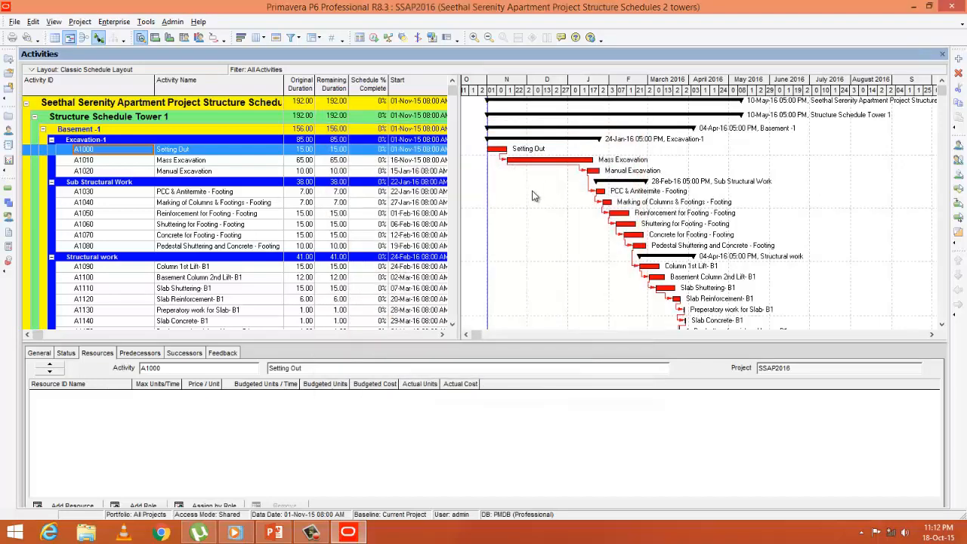
mouse_move(33, 22)
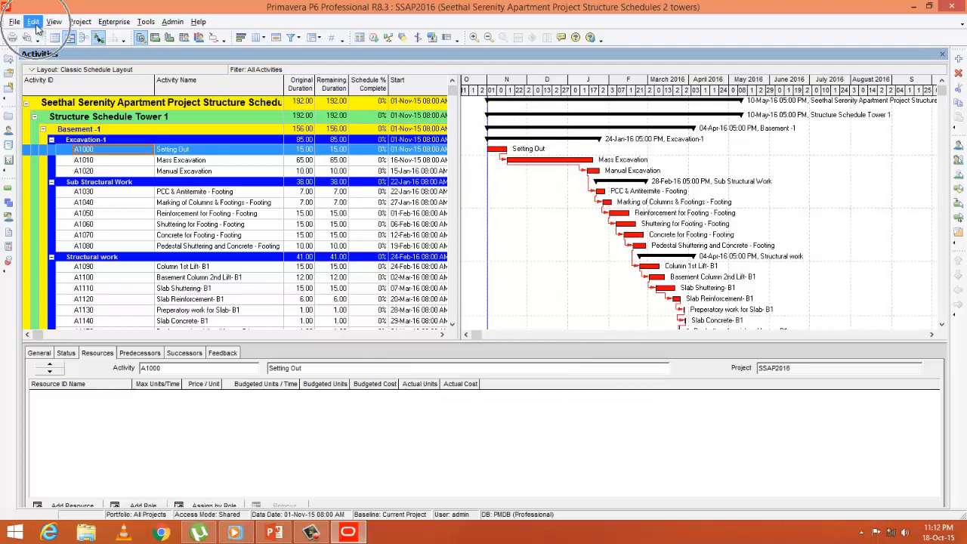
Reach the Currency page of User Preferences and bring up the currency picker.
left_click(33, 21)
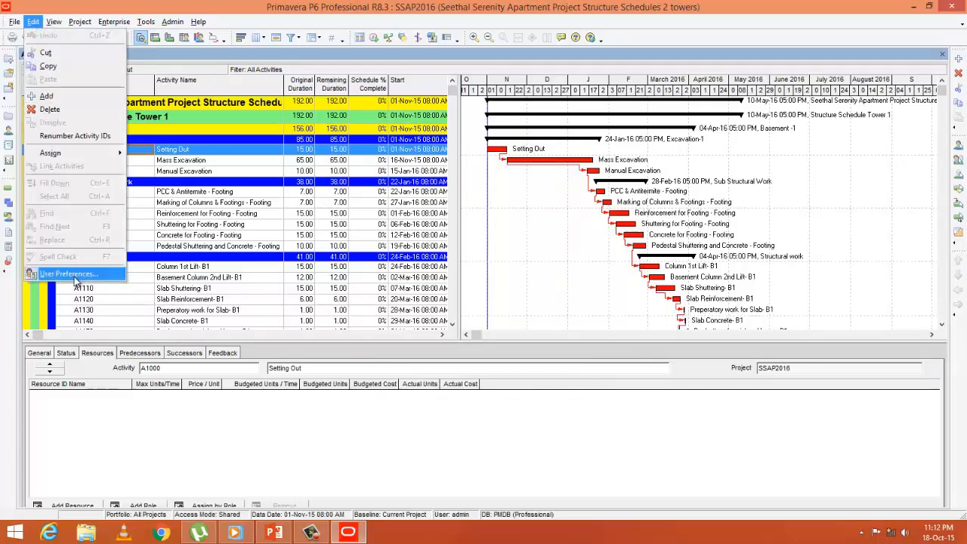
left_click(69, 273)
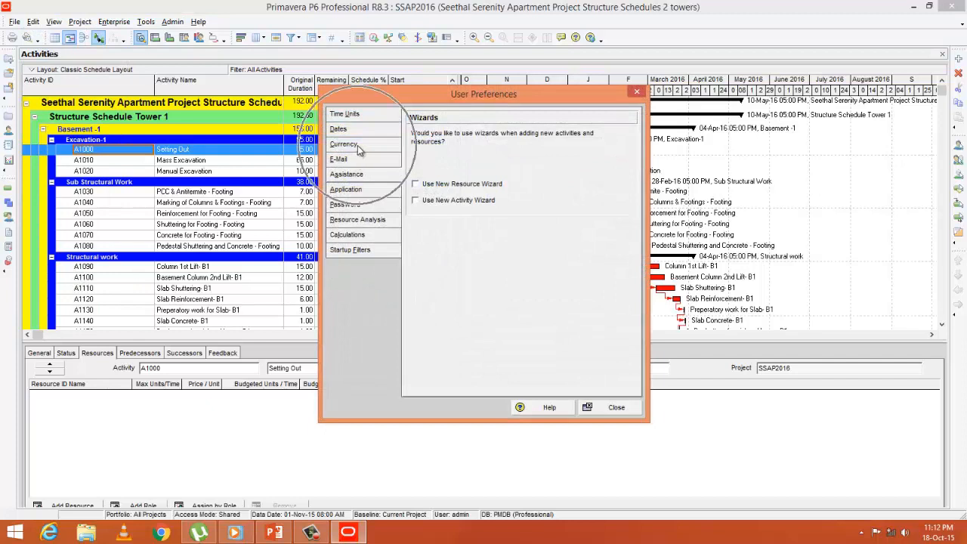
left_click(344, 144)
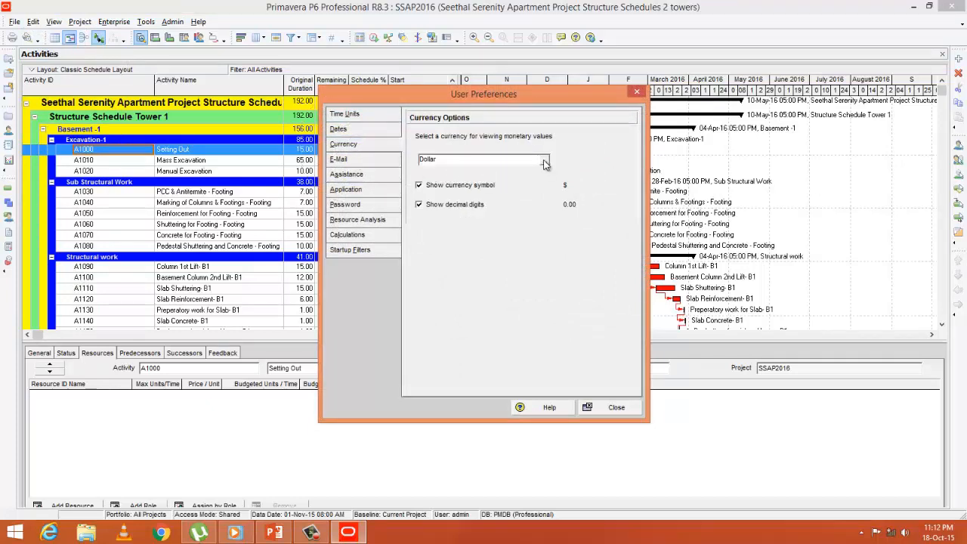
left_click(544, 158)
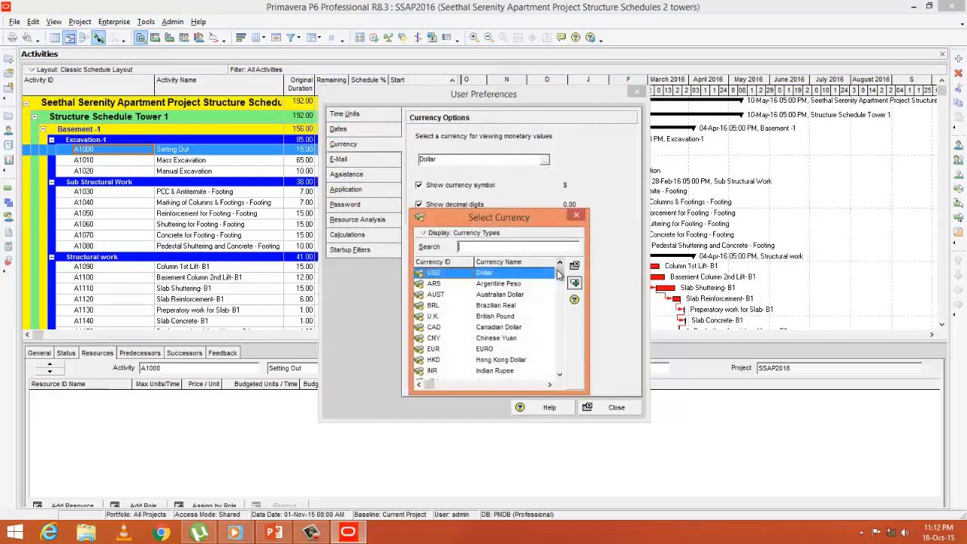
Select Malaysian Ringgit as the viewing currency and close the user preferences.
scroll("down", 3)
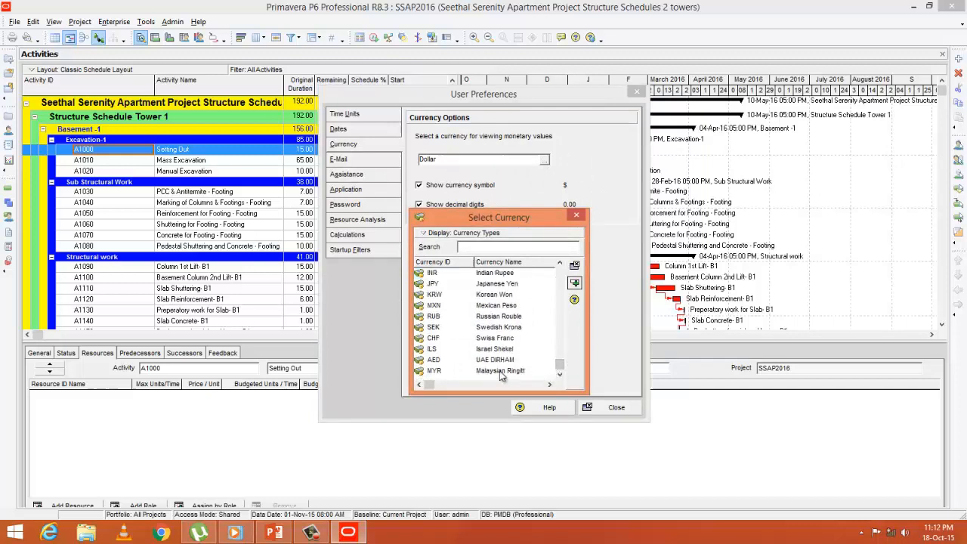
left_click(499, 370)
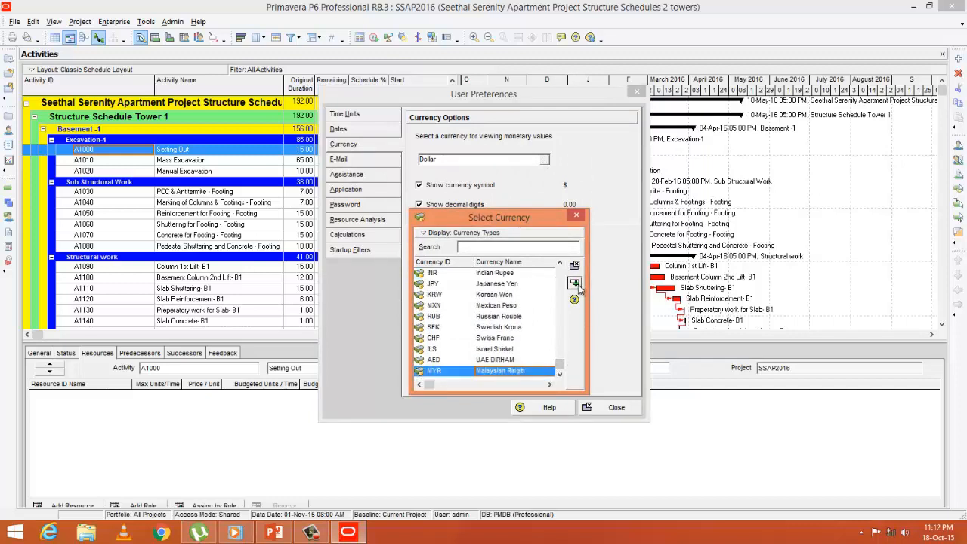
left_click(575, 284)
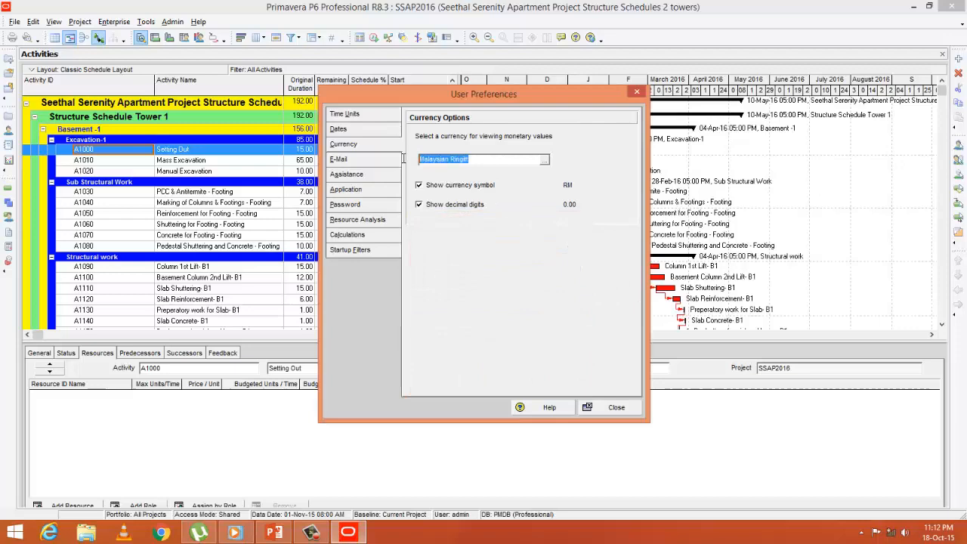
left_click(617, 408)
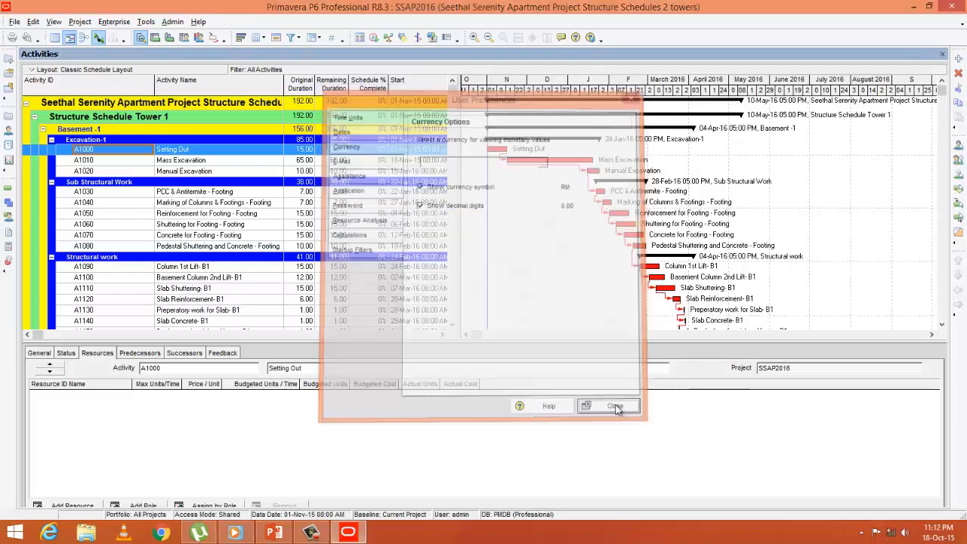
left_click(614, 405)
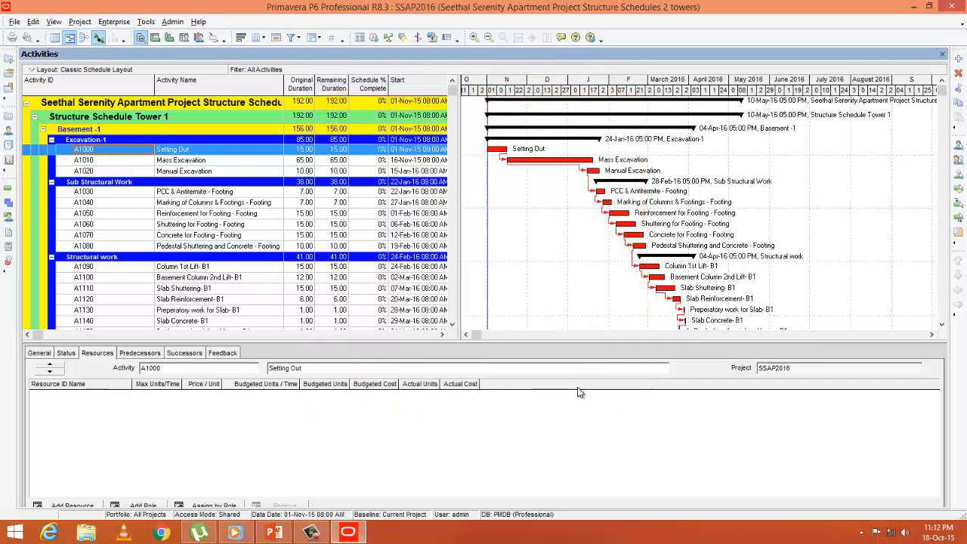